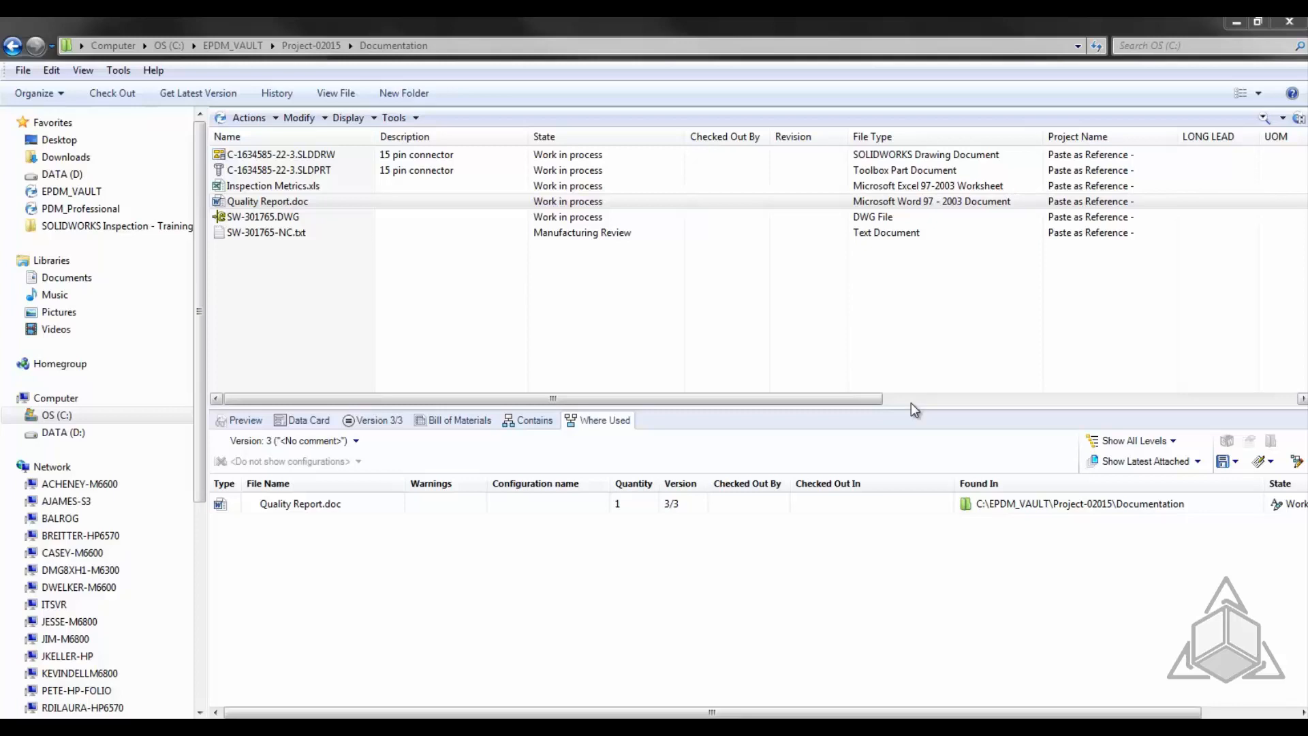
pyautogui.moveTo(853, 381)
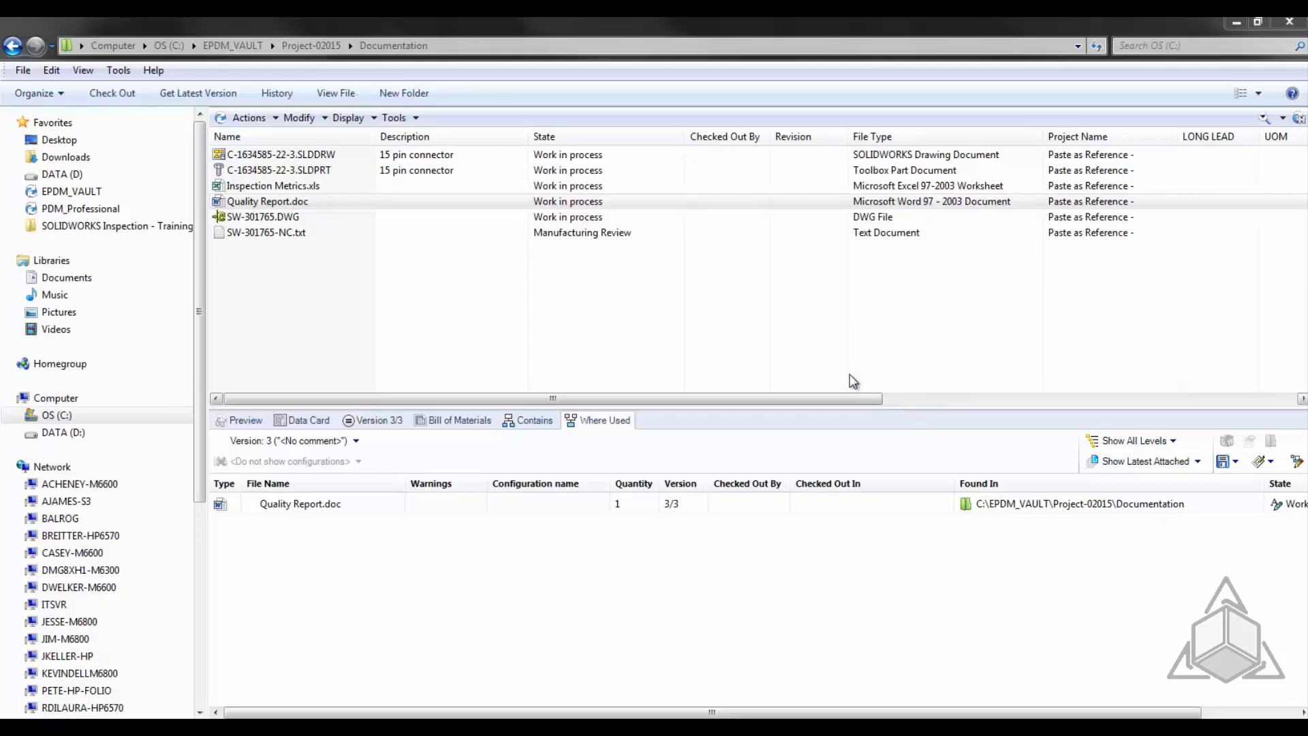
pyautogui.moveTo(666, 320)
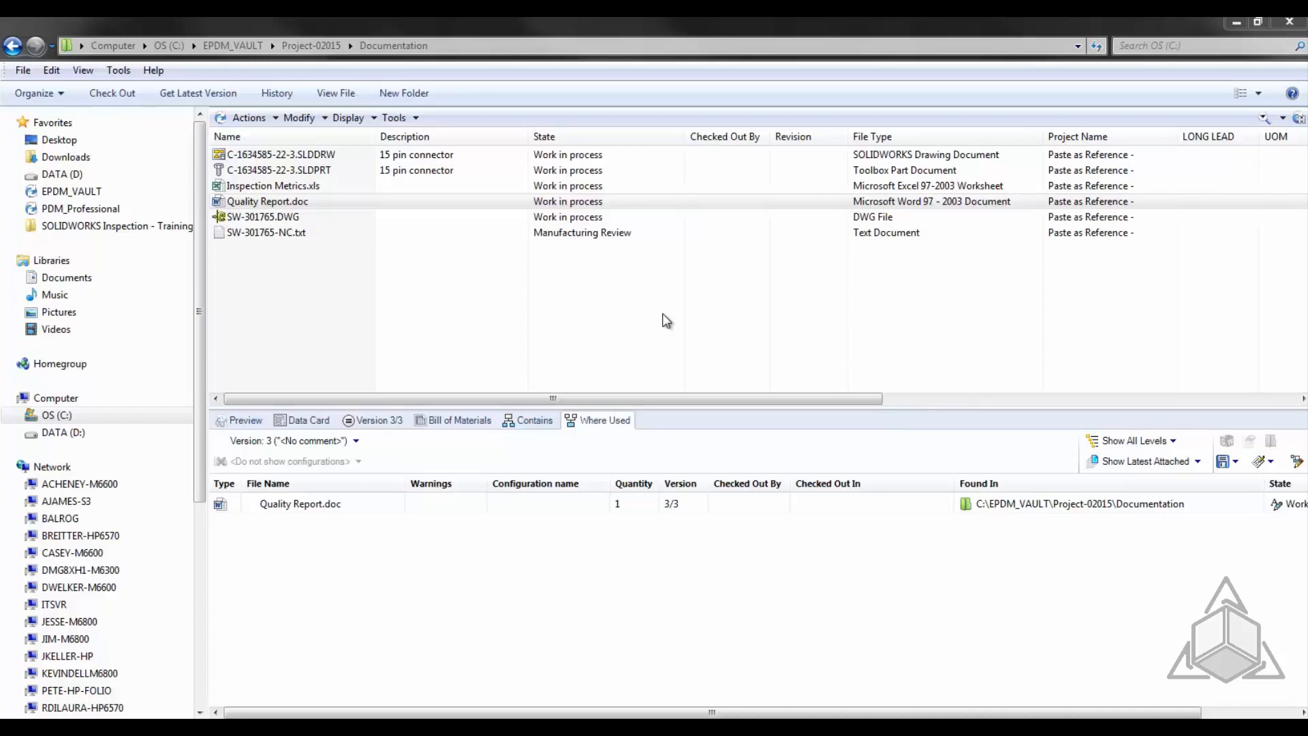
pyautogui.moveTo(650, 331)
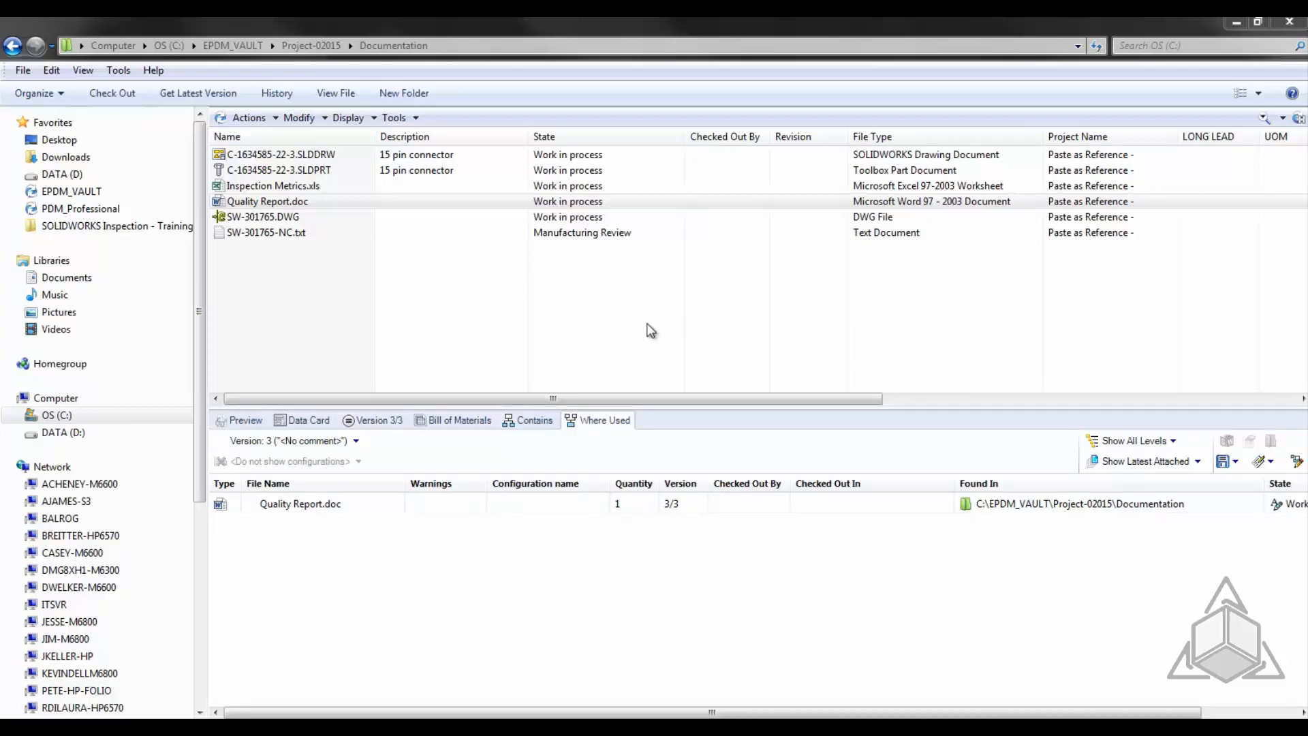
pyautogui.moveTo(627, 436)
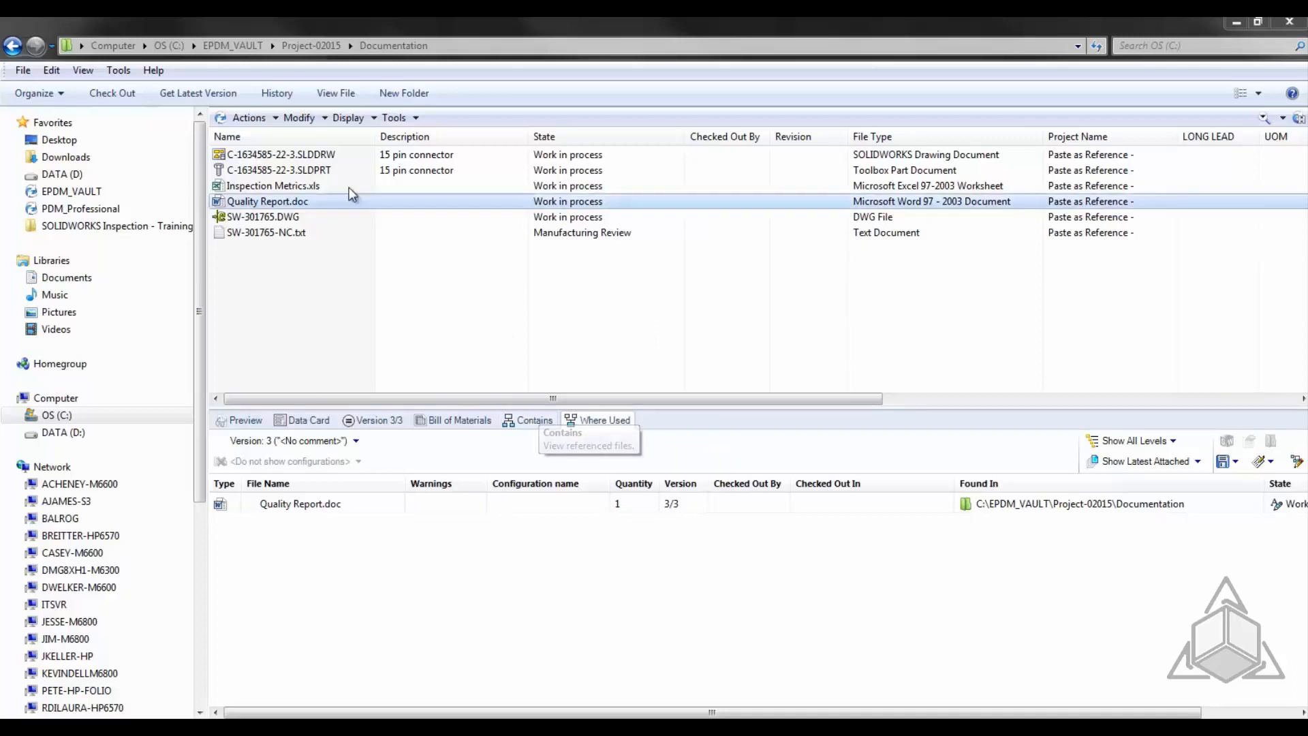
# View the Contains references of C-1634585-22-3.SLDDRW, showing the connector part
pyautogui.click(271, 169)
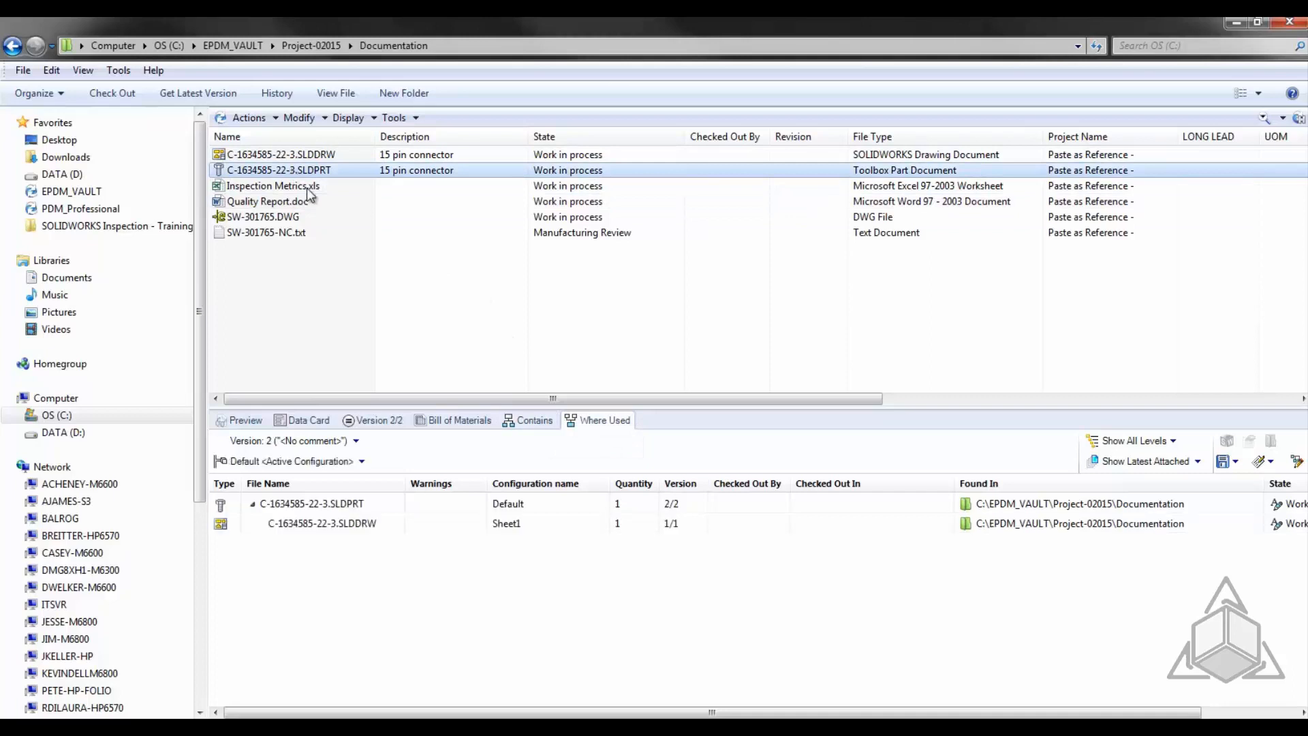
pyautogui.click(325, 523)
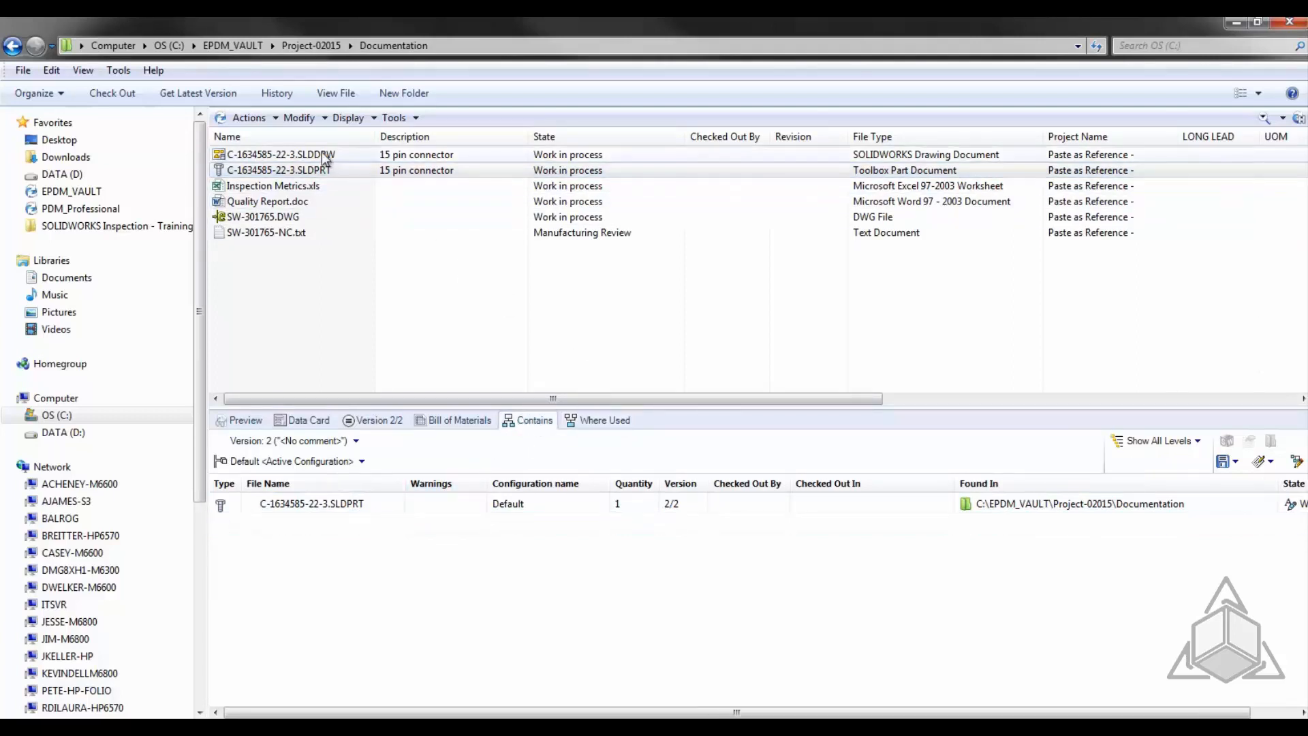
pyautogui.click(281, 154)
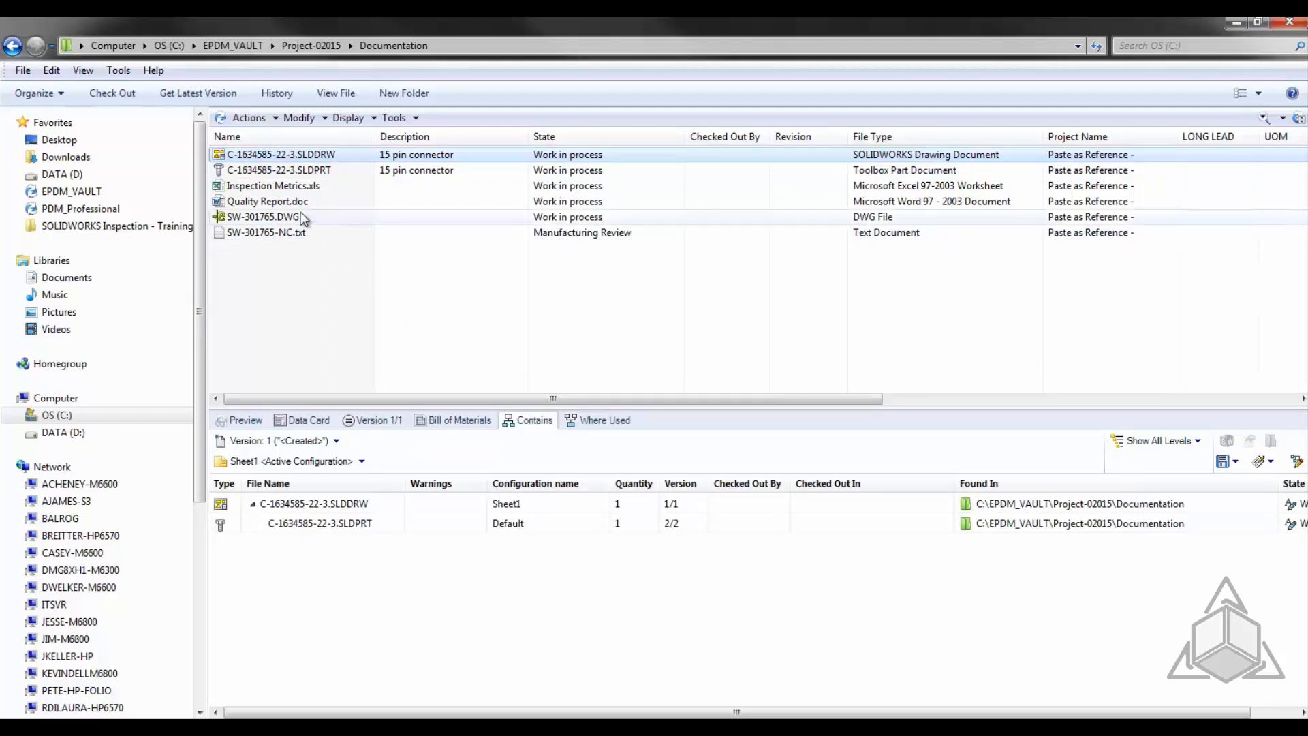
# Show Inspection Metrics.xls's Where Used list, revealing Quality Report.doc as its parent
pyautogui.click(267, 201)
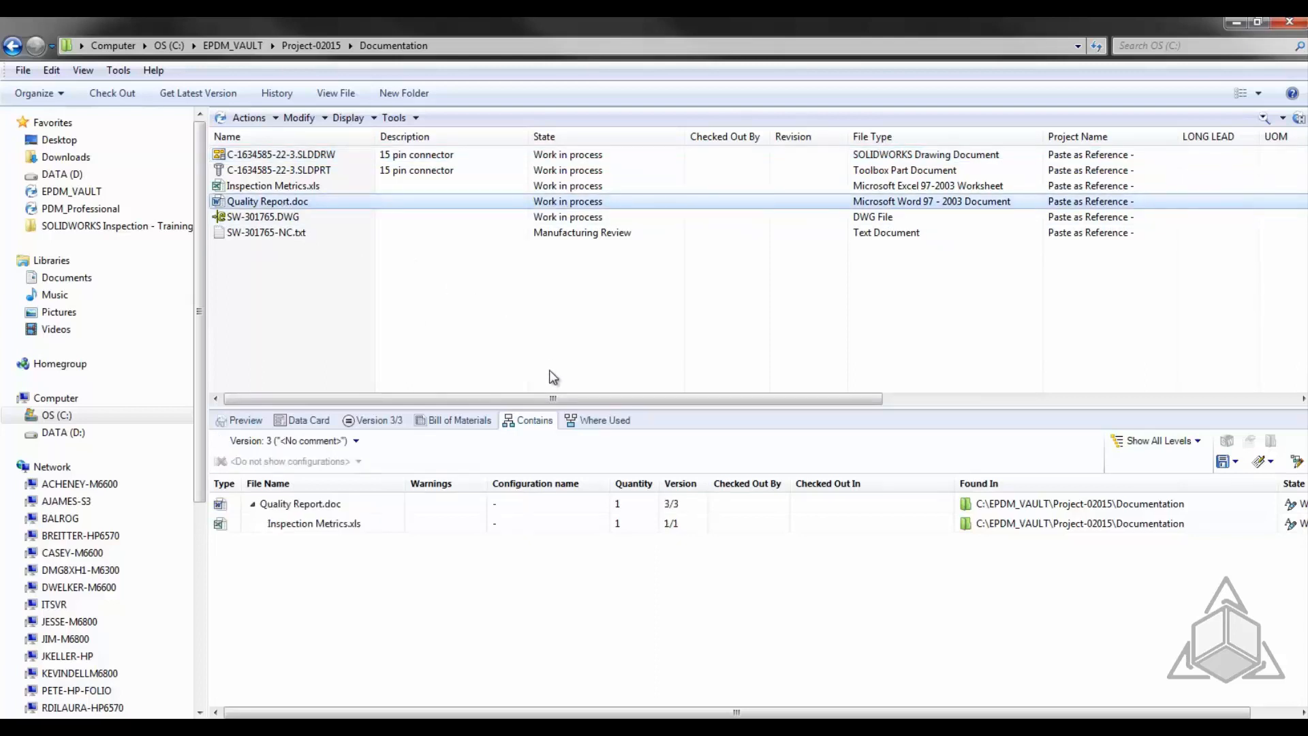
pyautogui.click(313, 524)
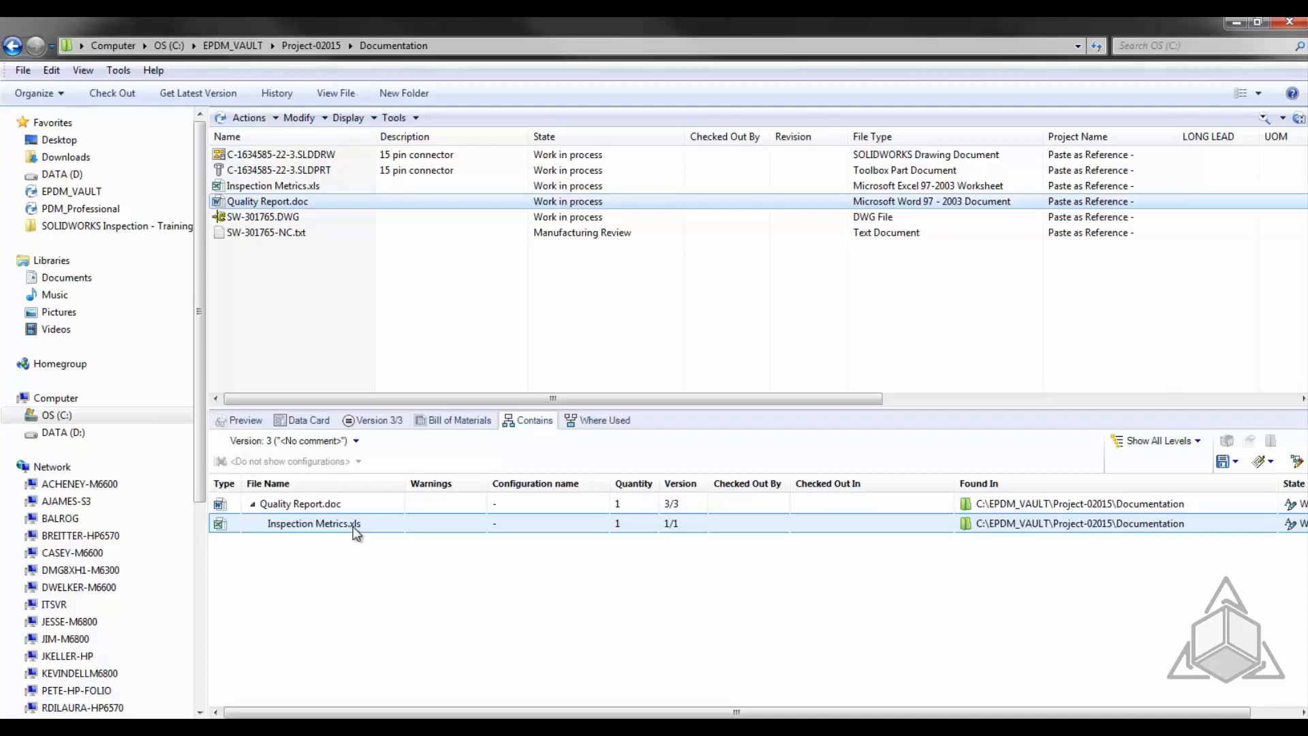
pyautogui.moveTo(544, 419)
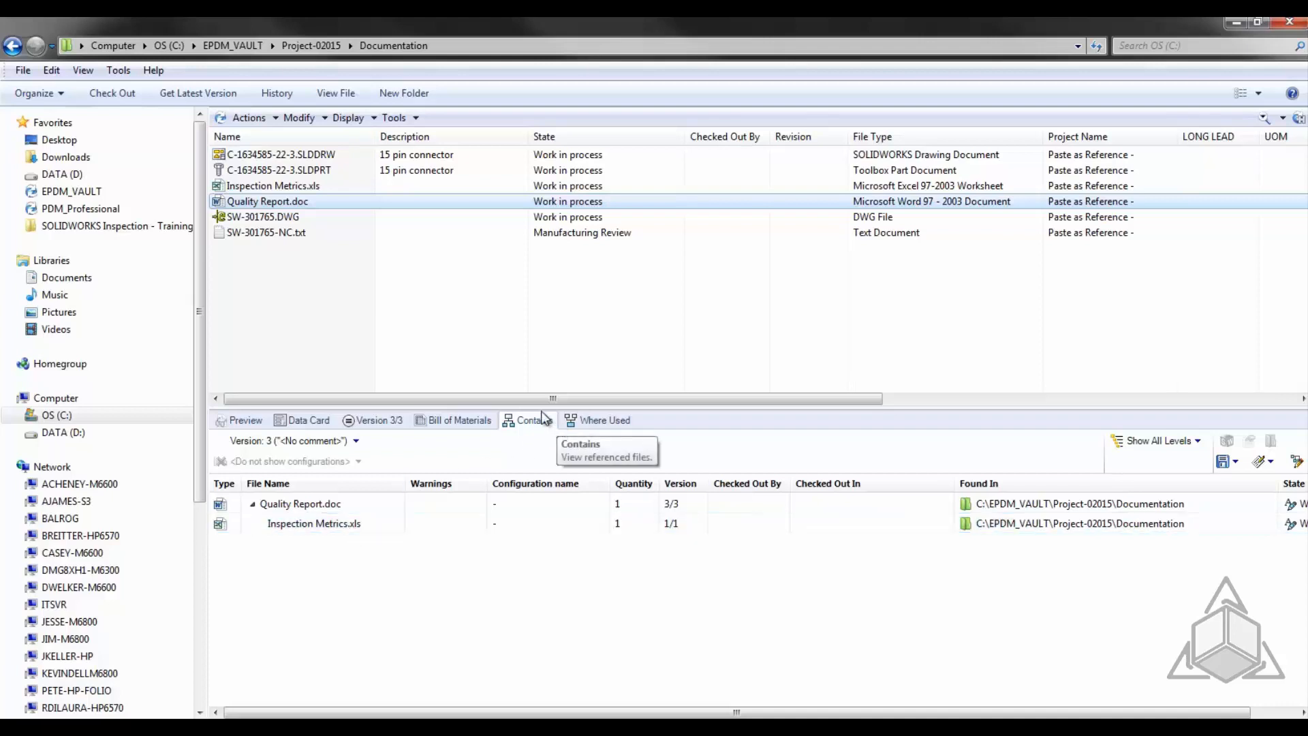
pyautogui.click(273, 185)
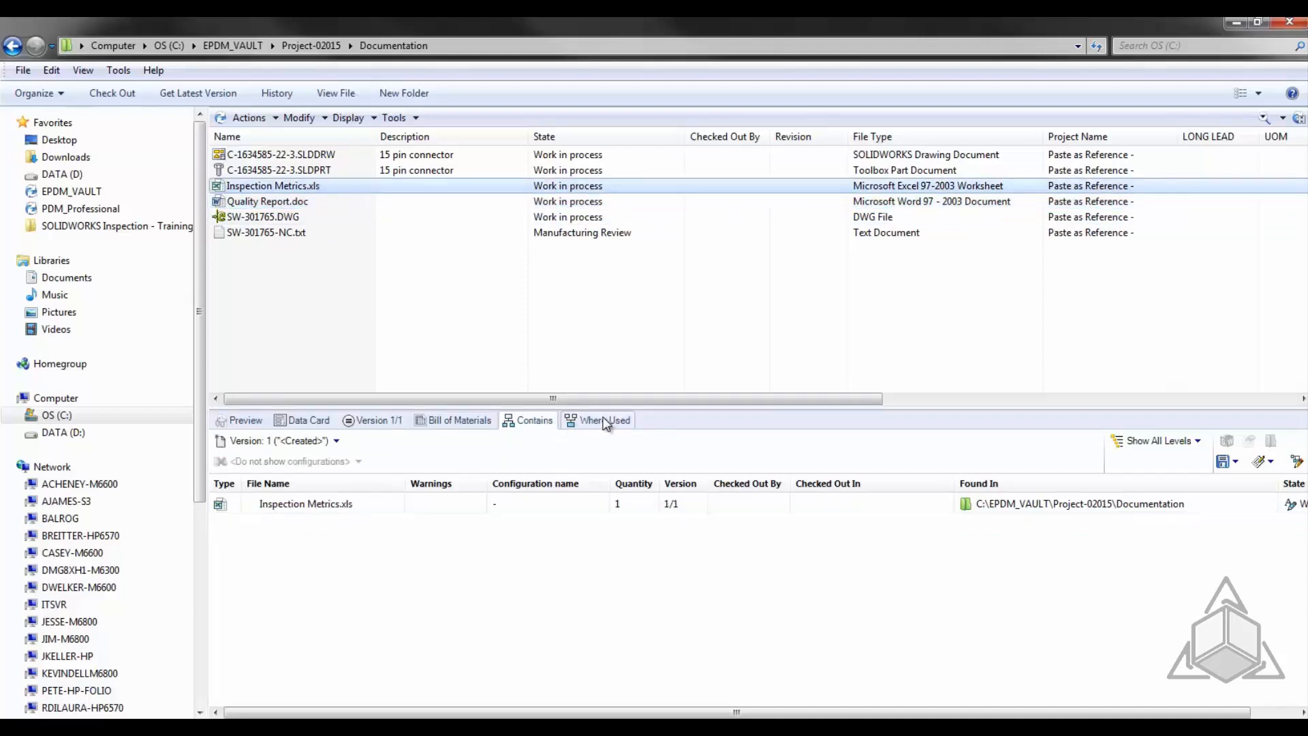
pyautogui.click(603, 420)
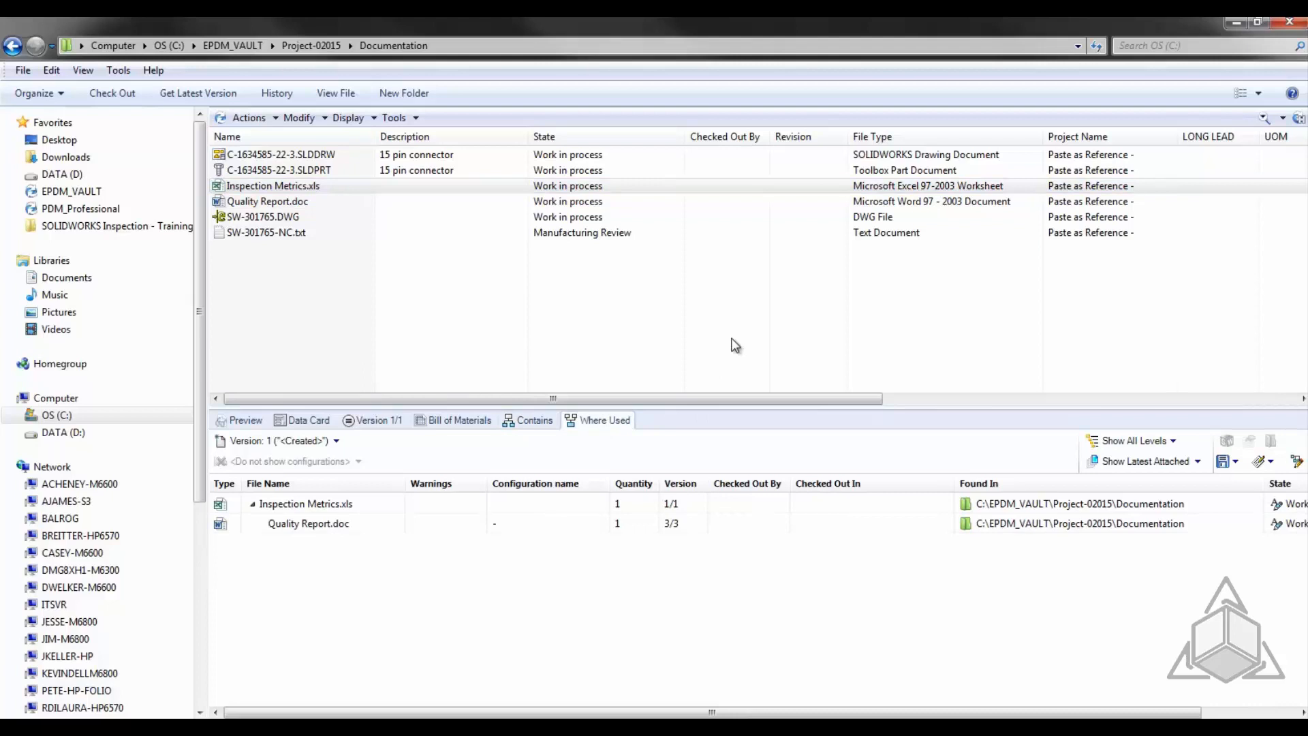
pyautogui.moveTo(640, 325)
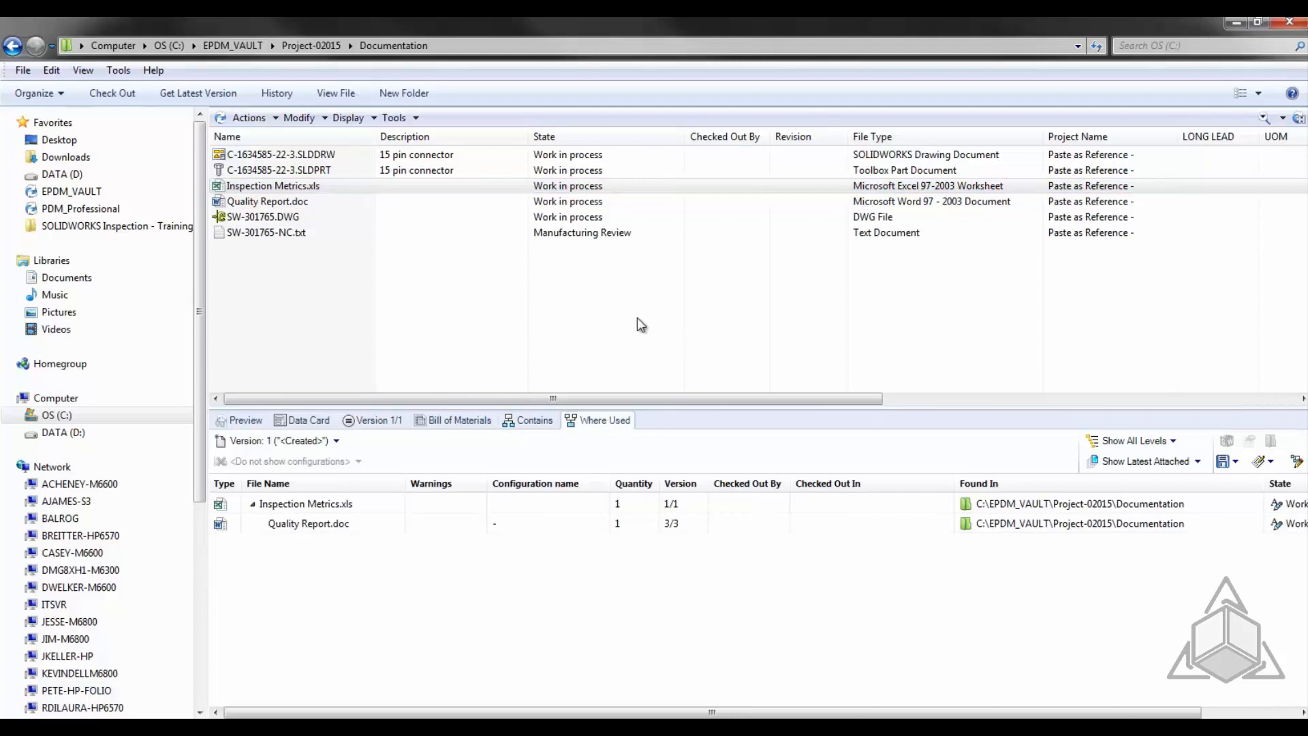
pyautogui.moveTo(457, 312)
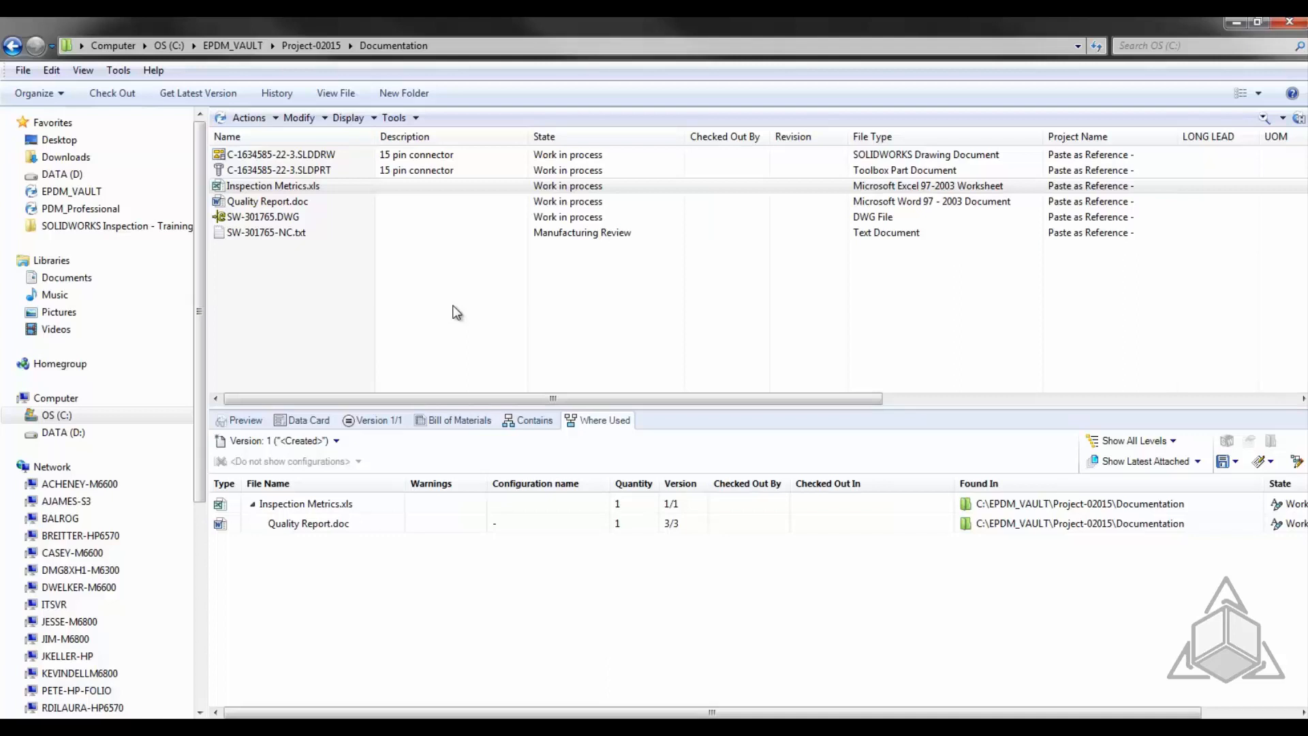
pyautogui.moveTo(303, 290)
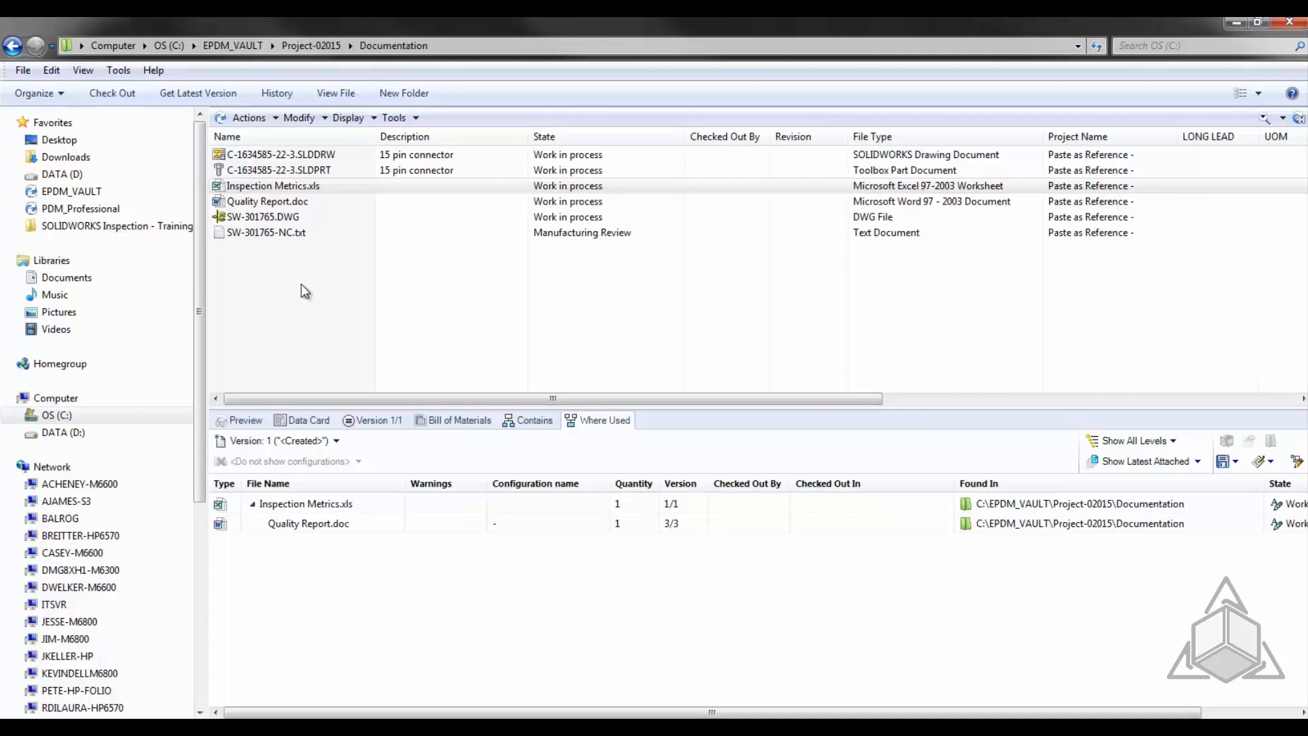
# Show SW-301765-NC.txt's Where Used results, listing SW-301765.DWG as its parent
pyautogui.click(266, 232)
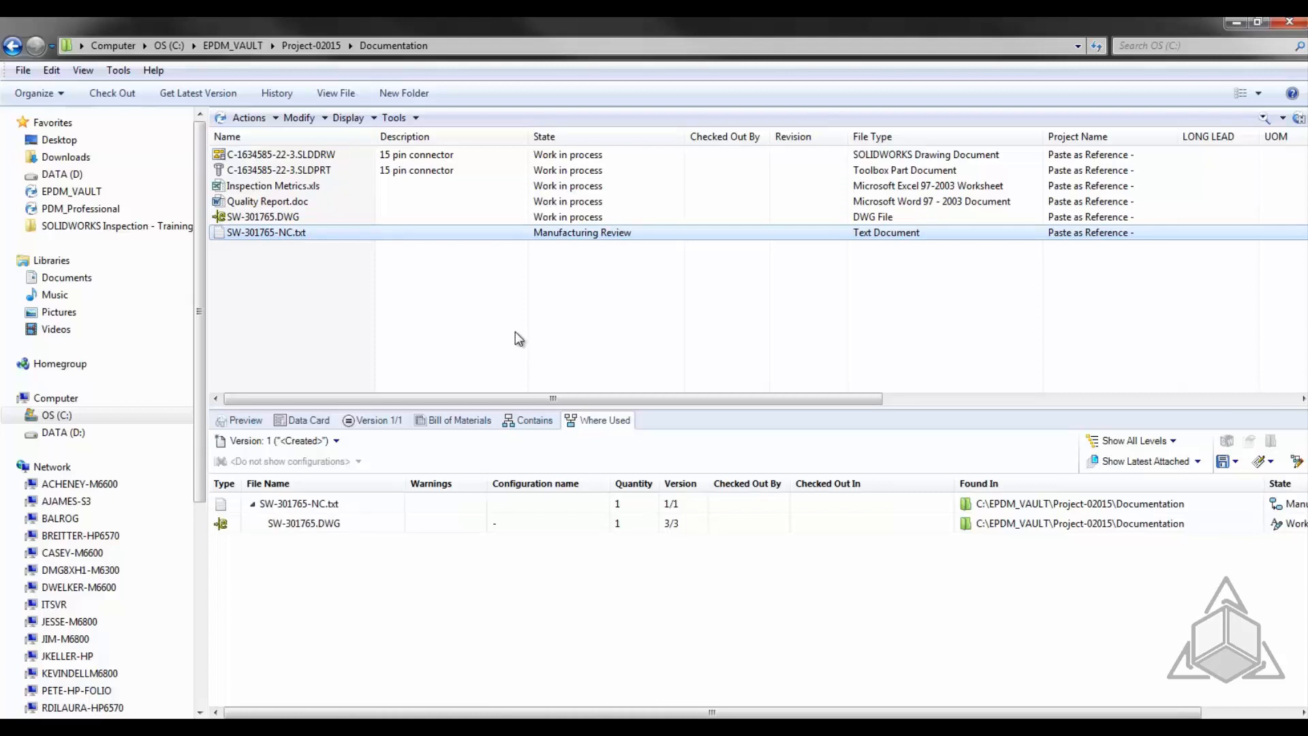
pyautogui.click(306, 504)
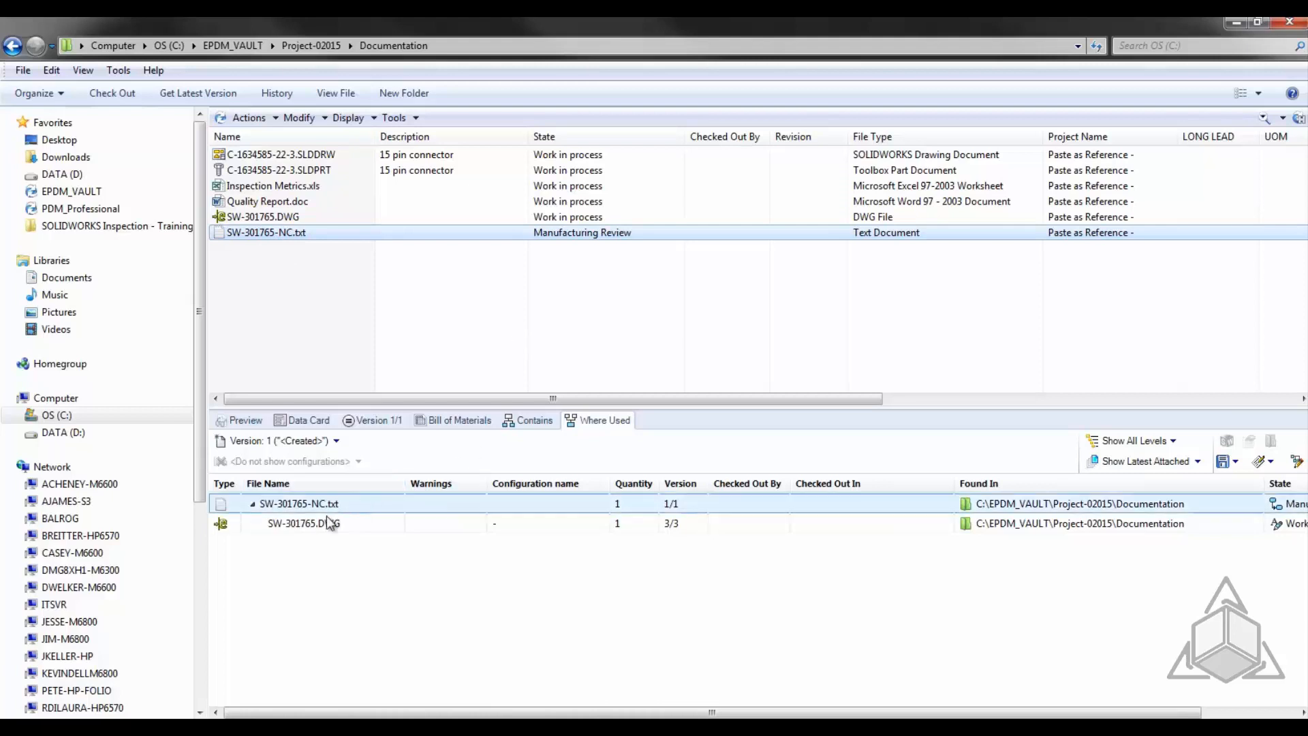
pyautogui.click(305, 523)
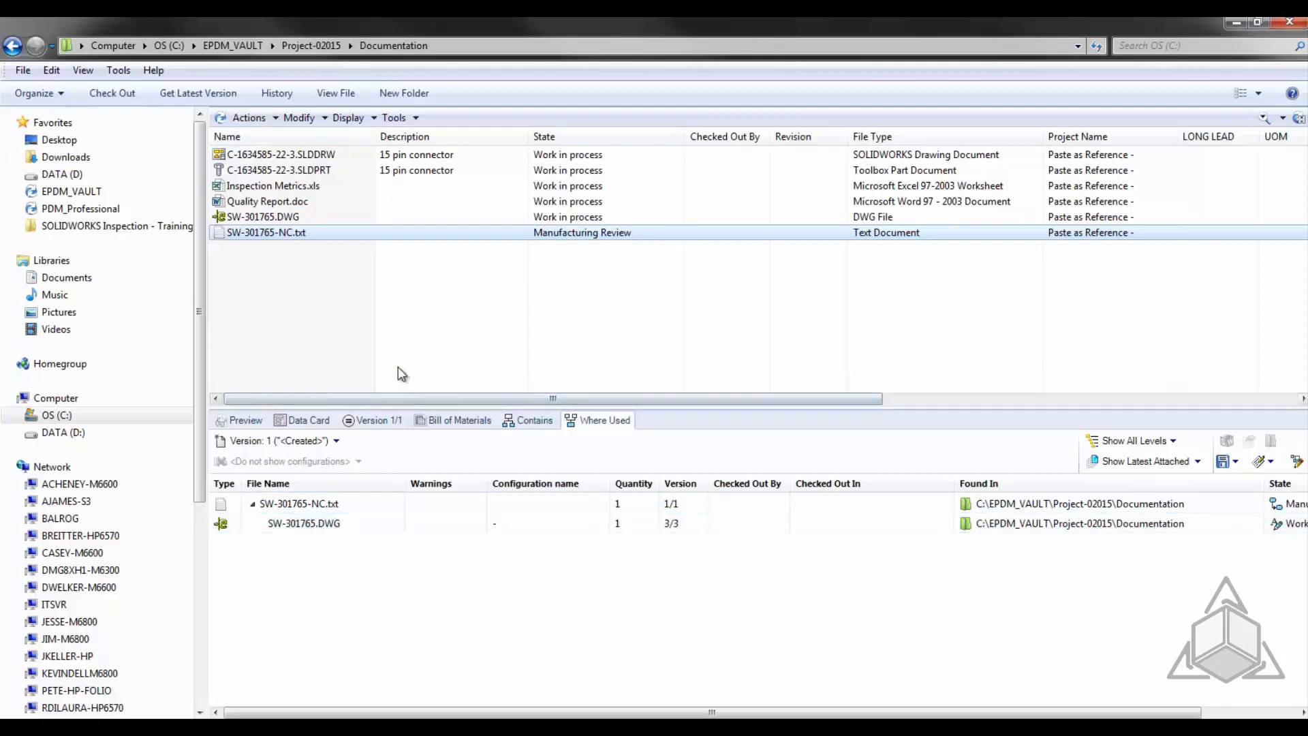
pyautogui.moveTo(419, 322)
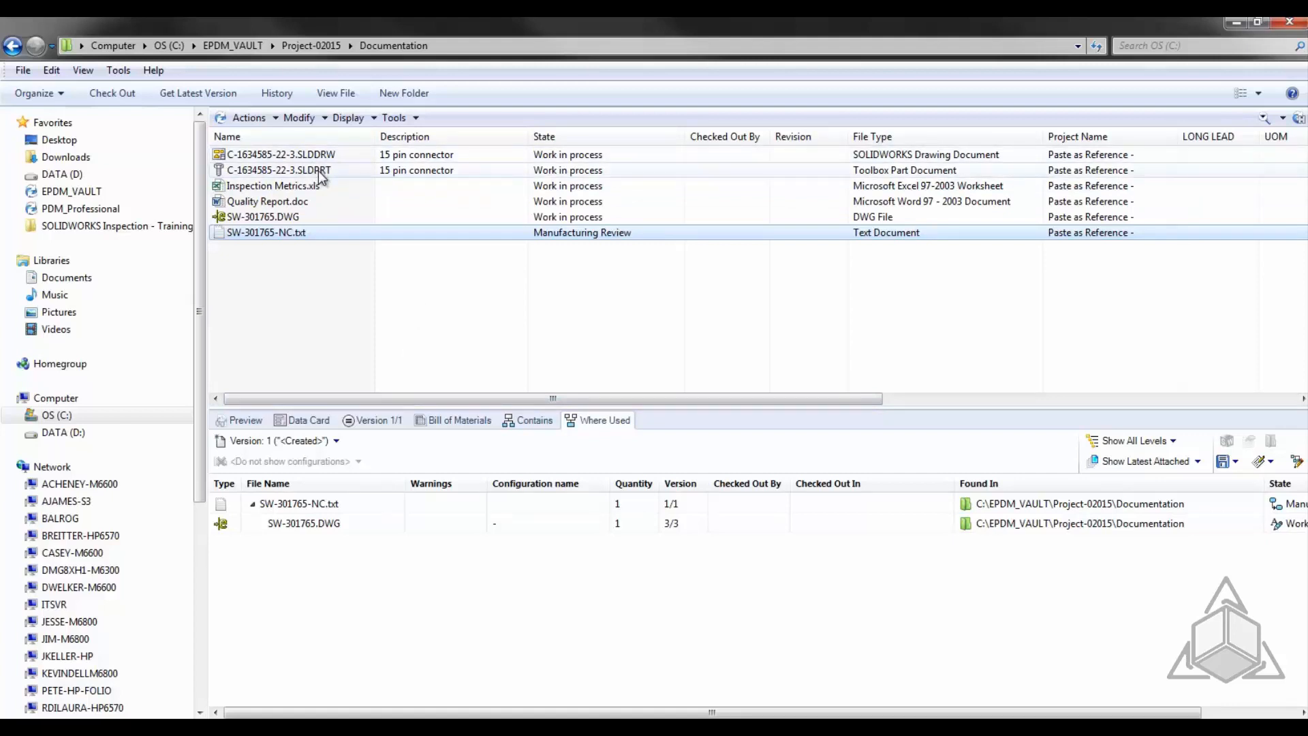
pyautogui.click(273, 154)
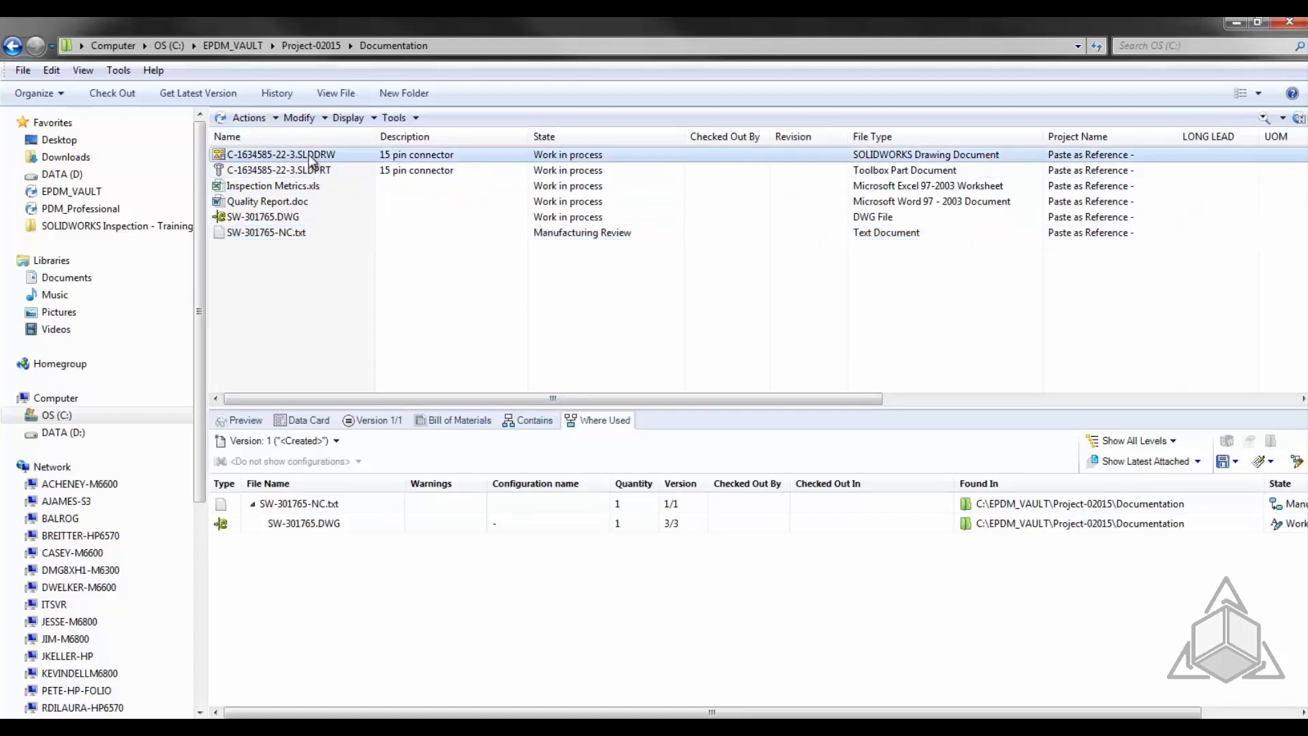
pyautogui.click(276, 170)
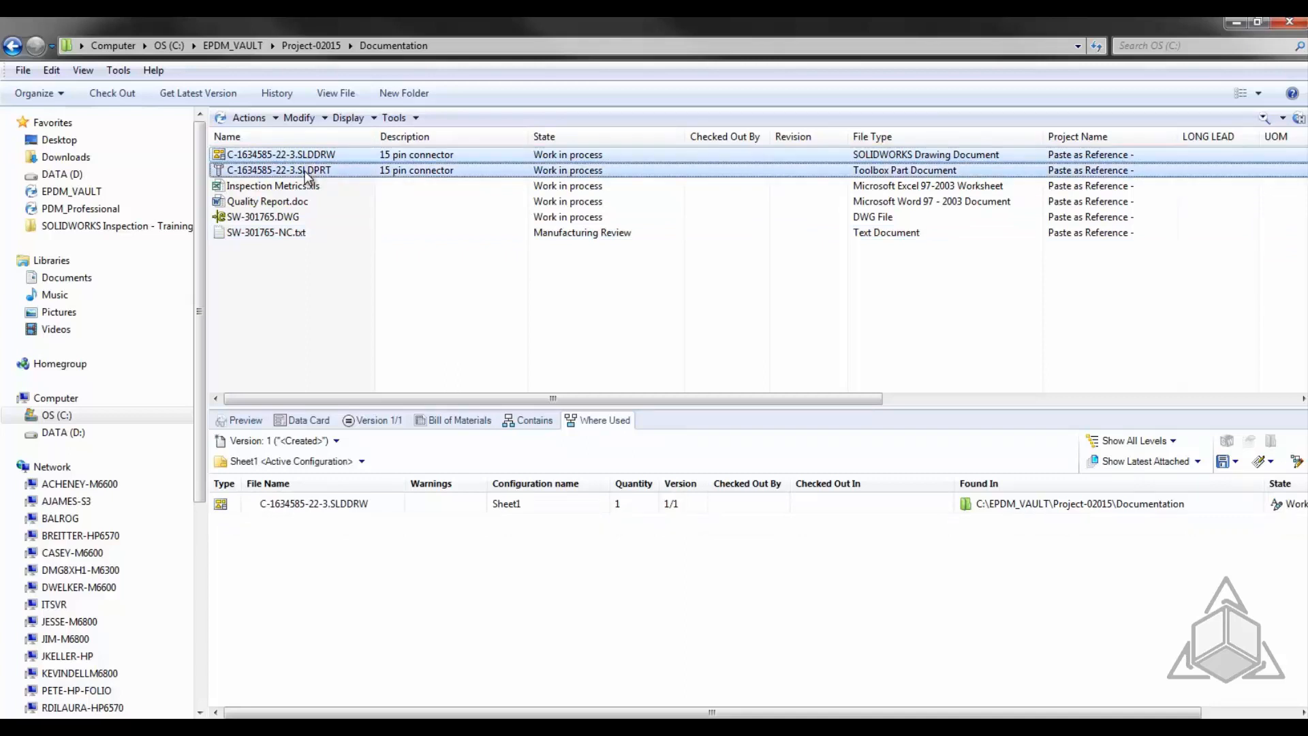
pyautogui.rightClick(280, 170)
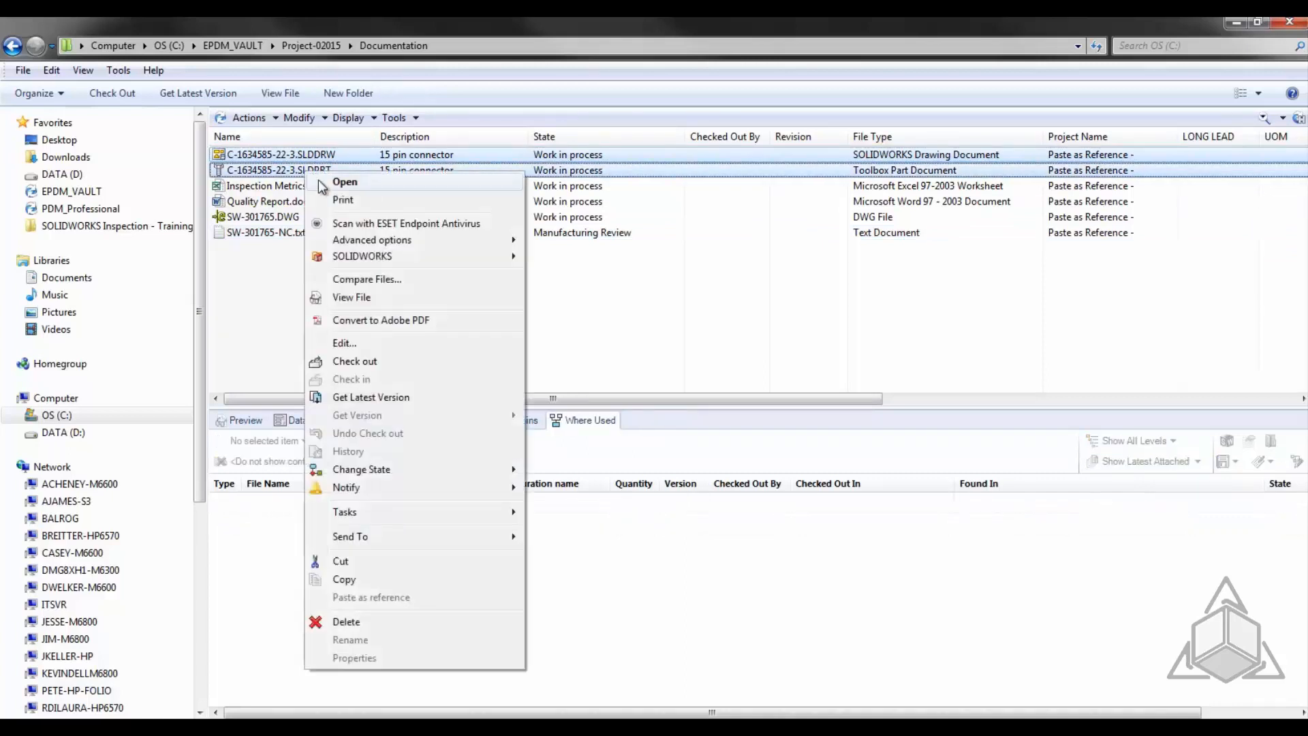
pyautogui.click(357, 576)
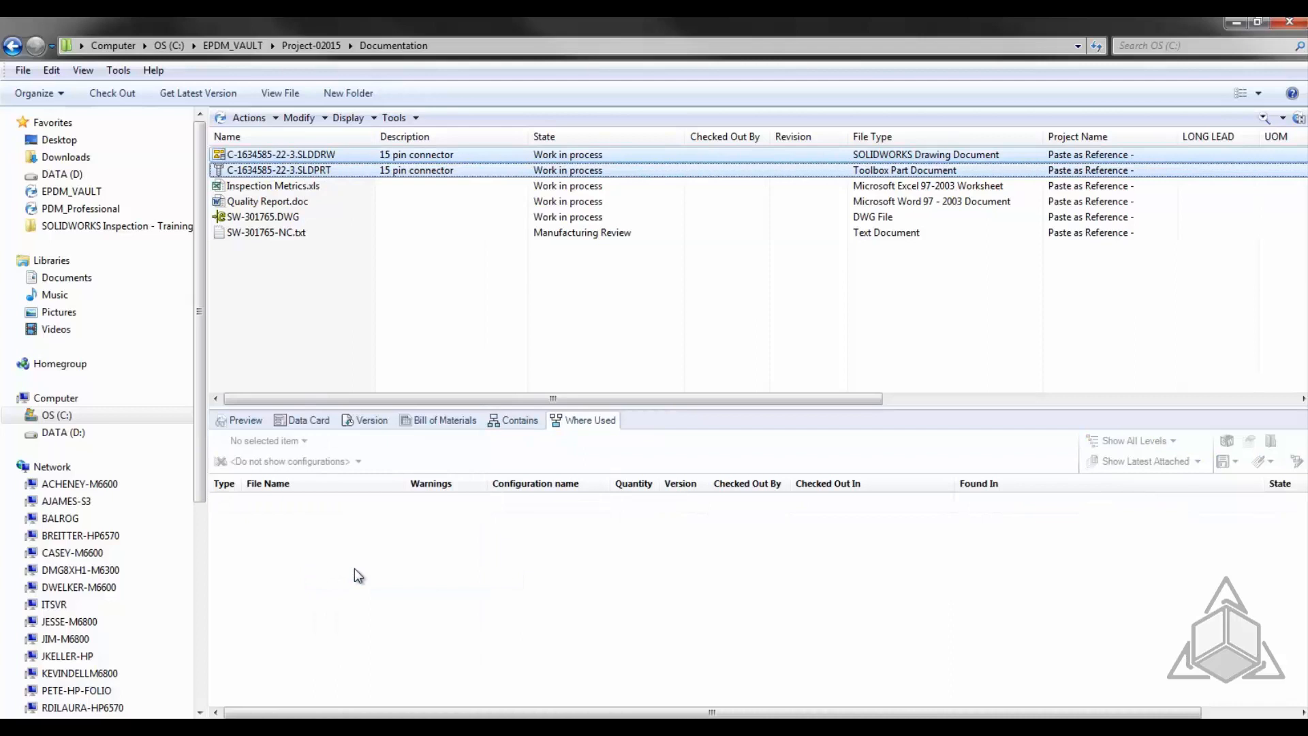
pyautogui.click(234, 45)
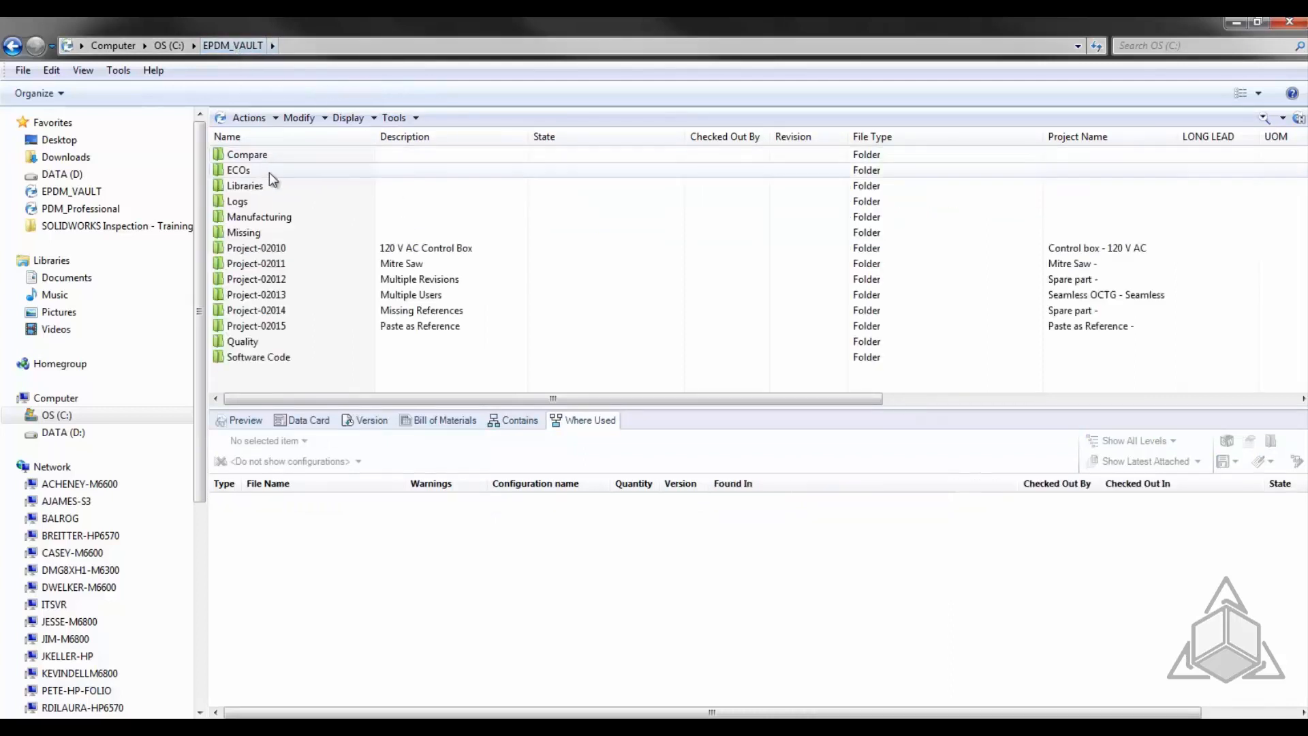
# Paste the copied connector files as references into ECO-10870.doc in ECOs and check in
pyautogui.doubleClick(238, 170)
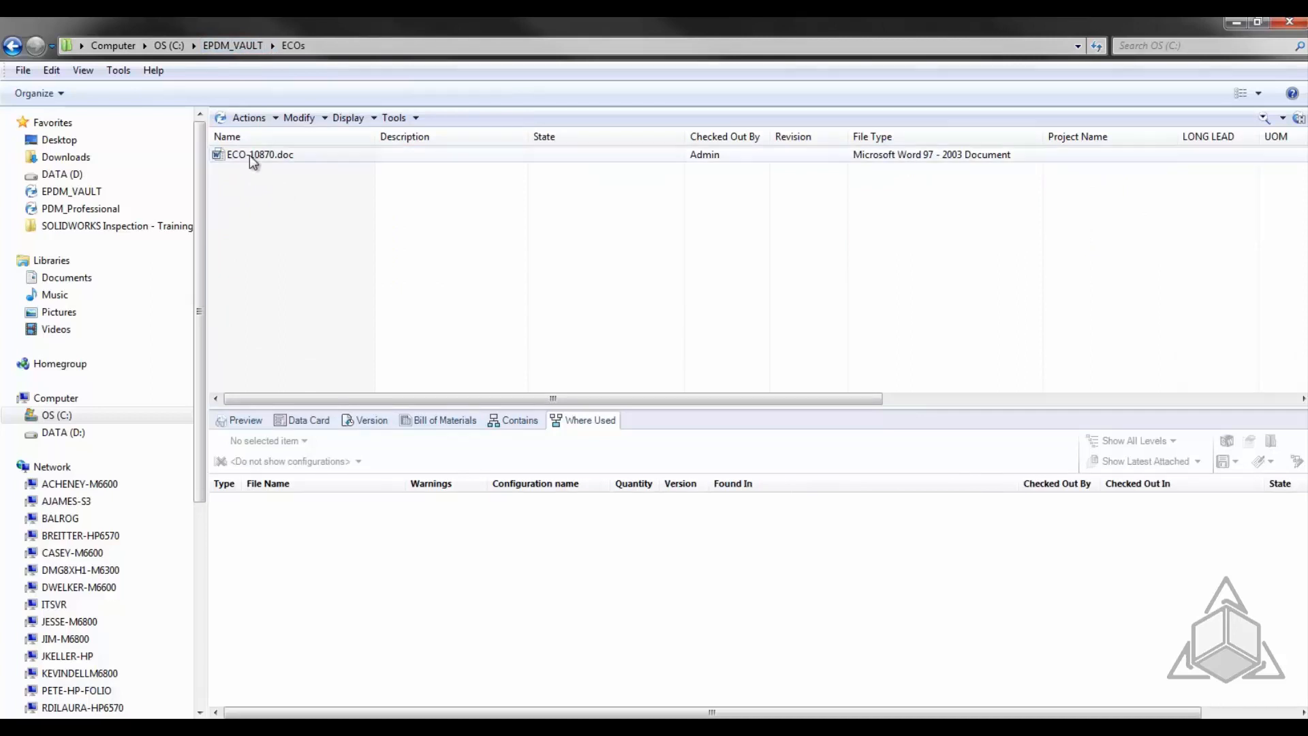
pyautogui.rightClick(249, 157)
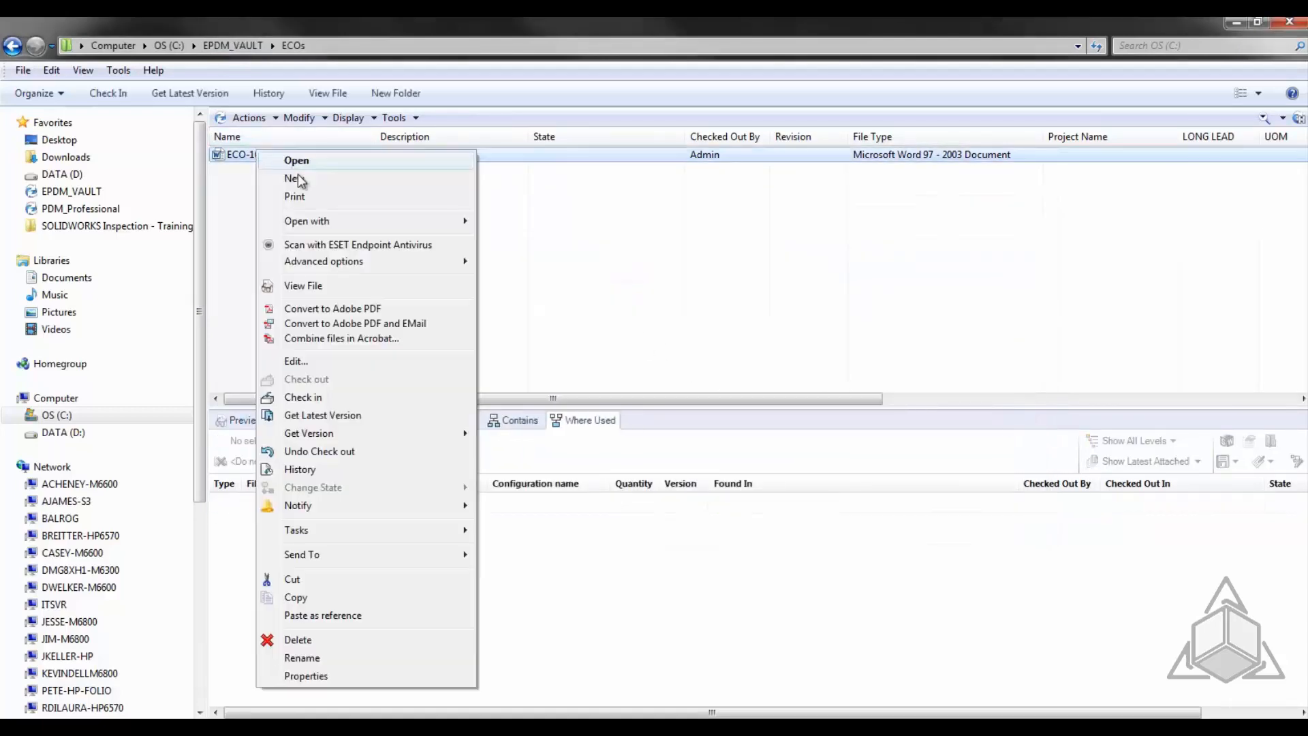
pyautogui.click(303, 397)
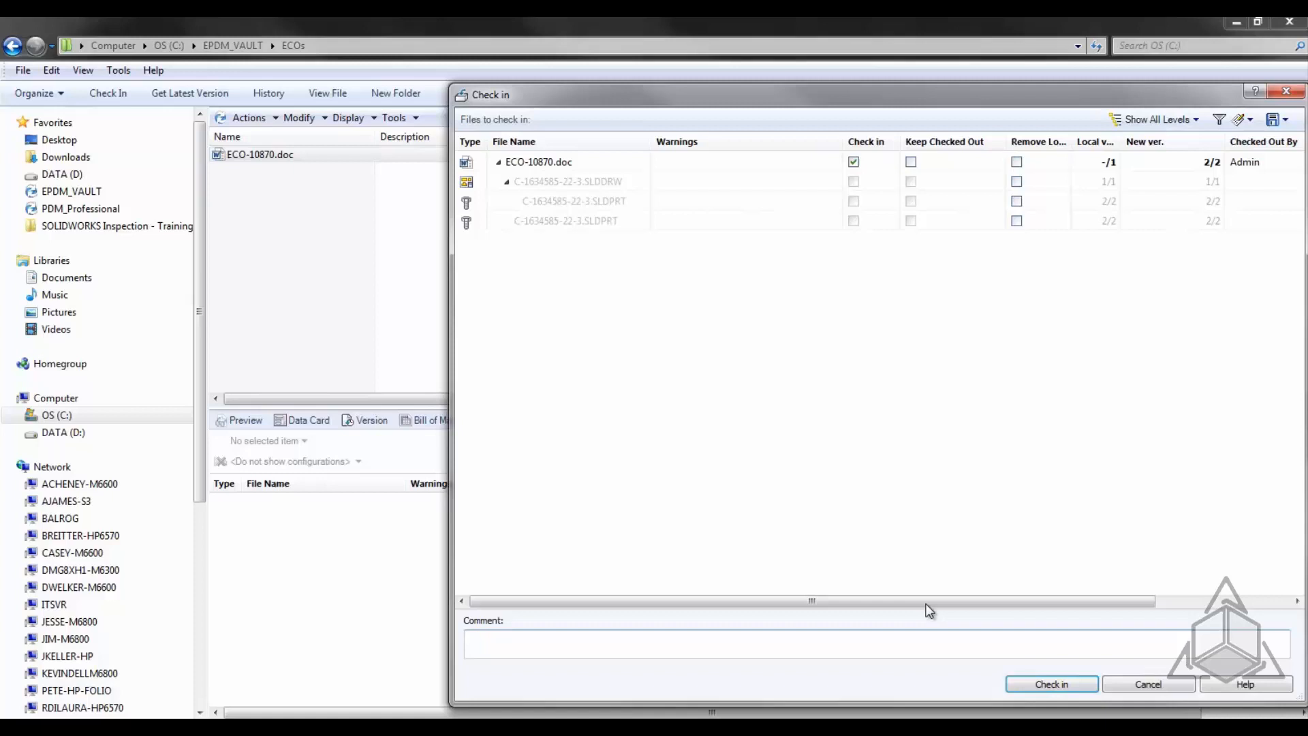
pyautogui.click(1051, 684)
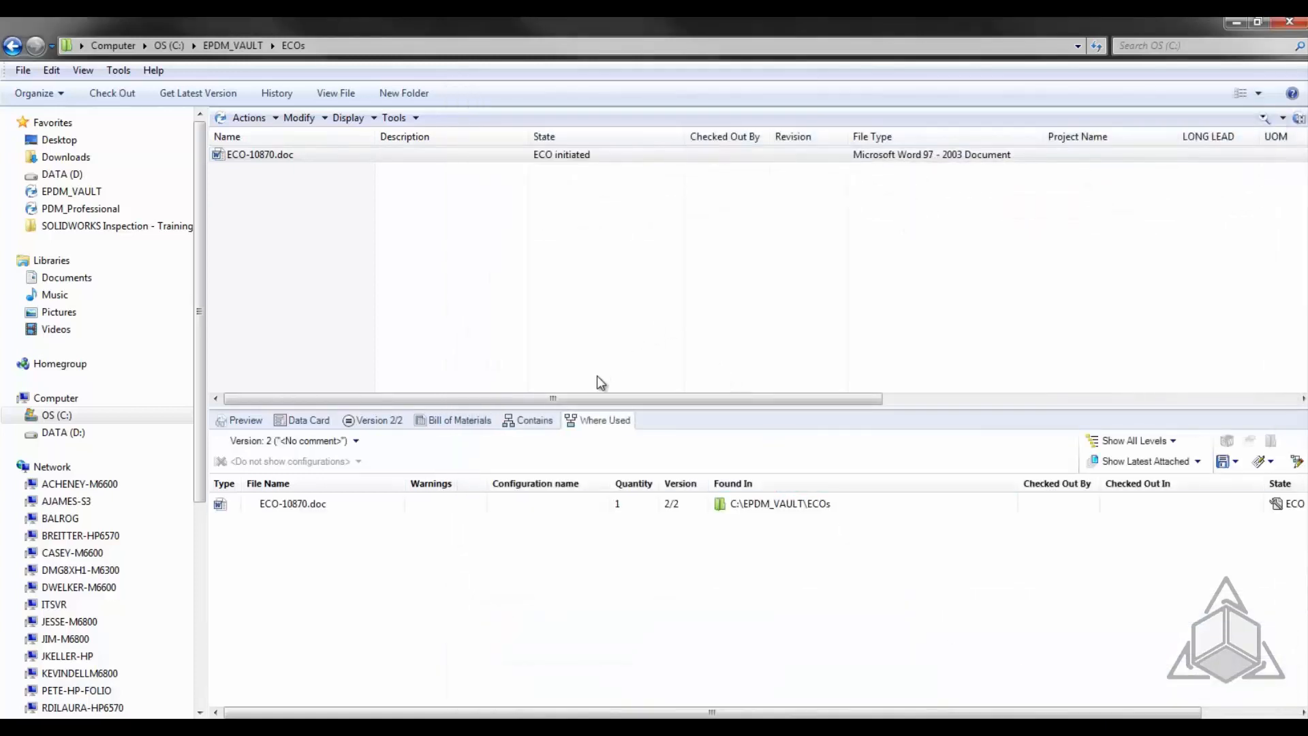
# Review ECO-10870.doc's Contains list, then open Project-02015 from the vault root
pyautogui.click(535, 419)
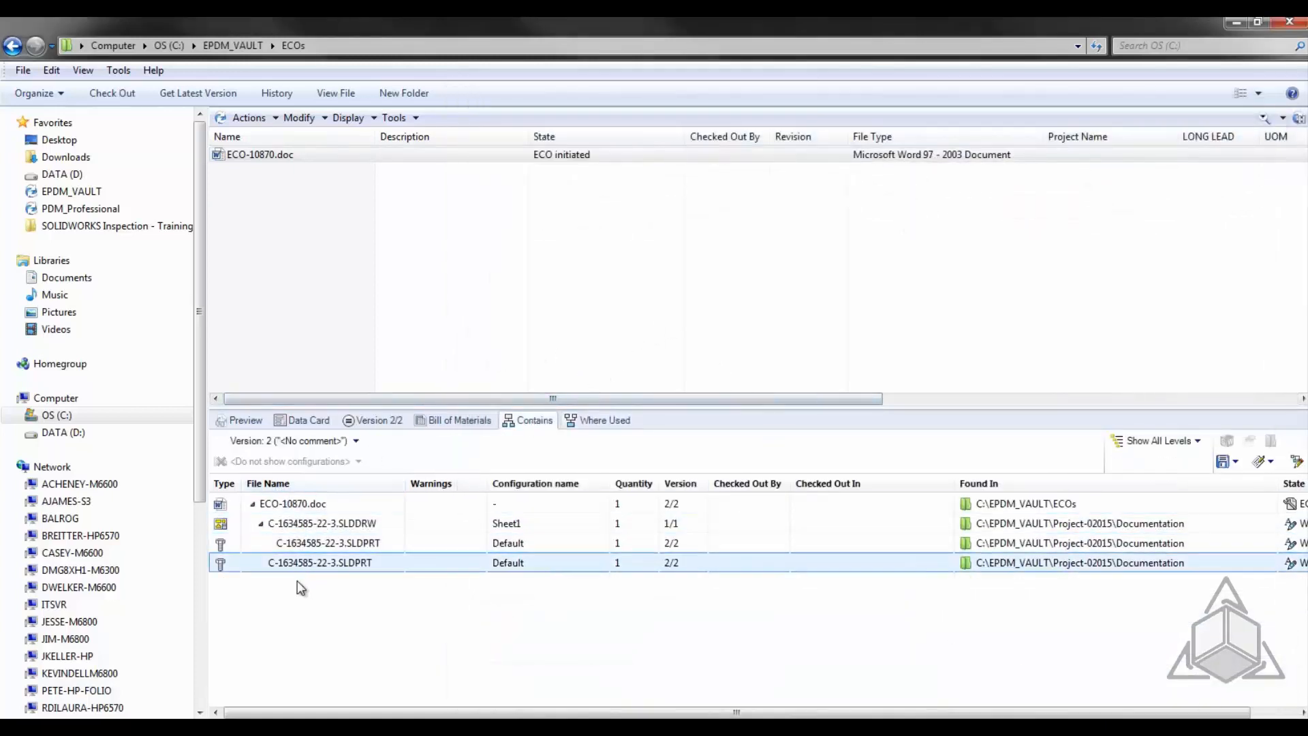
pyautogui.click(292, 503)
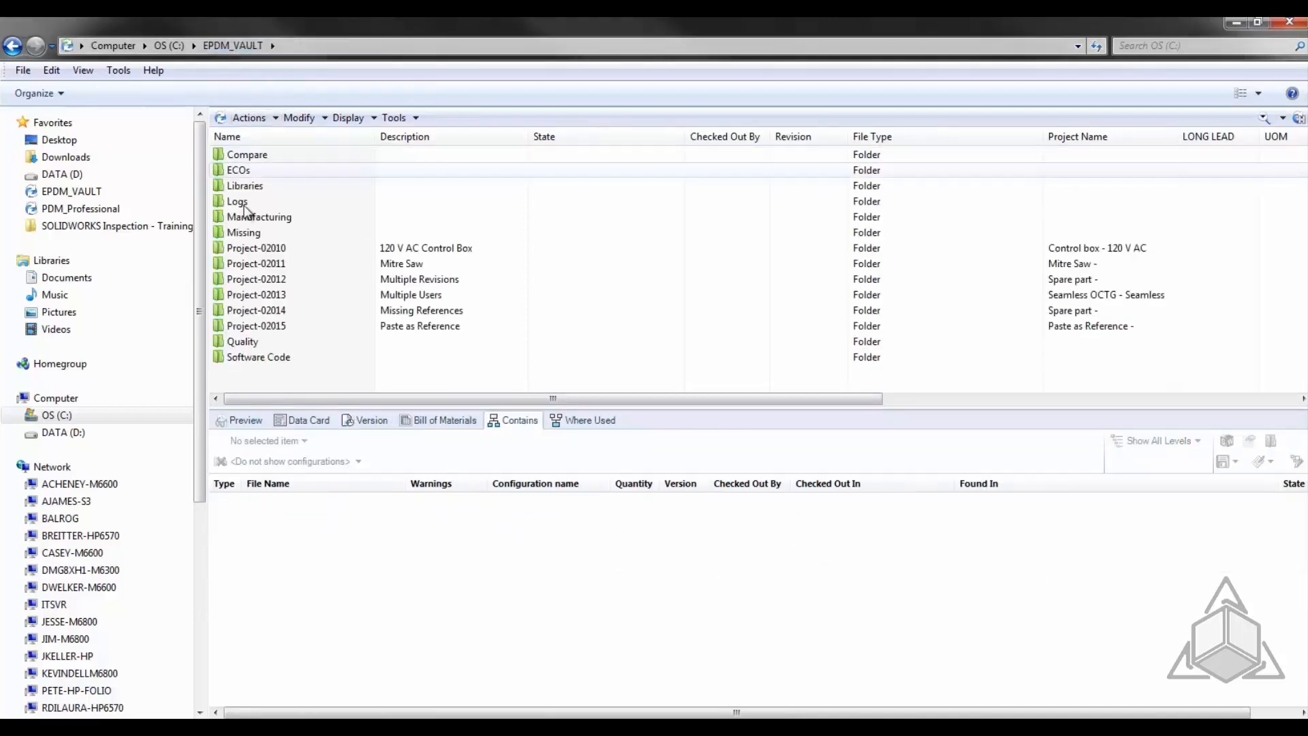
pyautogui.doubleClick(256, 326)
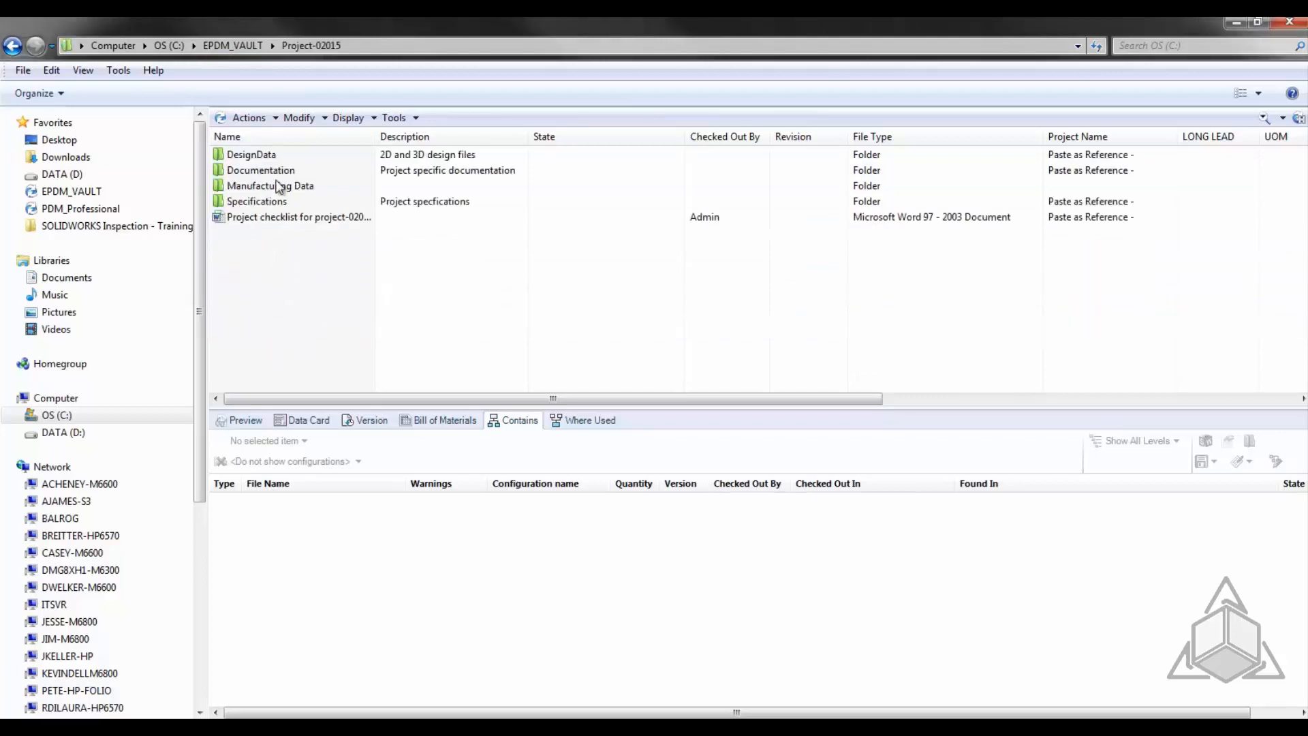
# In Documentation, check C-1634585-22-3.SLDPRT's Where Used for the ECO-10870.doc entry
pyautogui.doubleClick(260, 169)
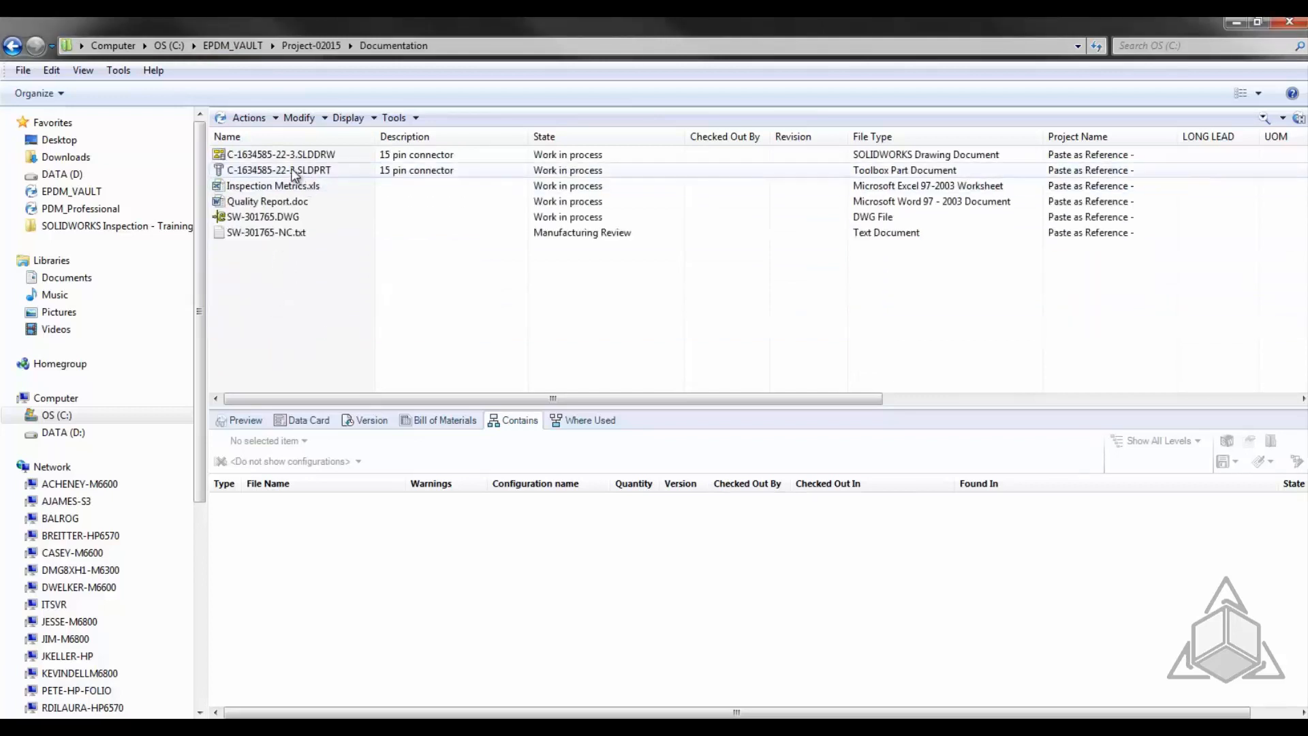
pyautogui.click(597, 420)
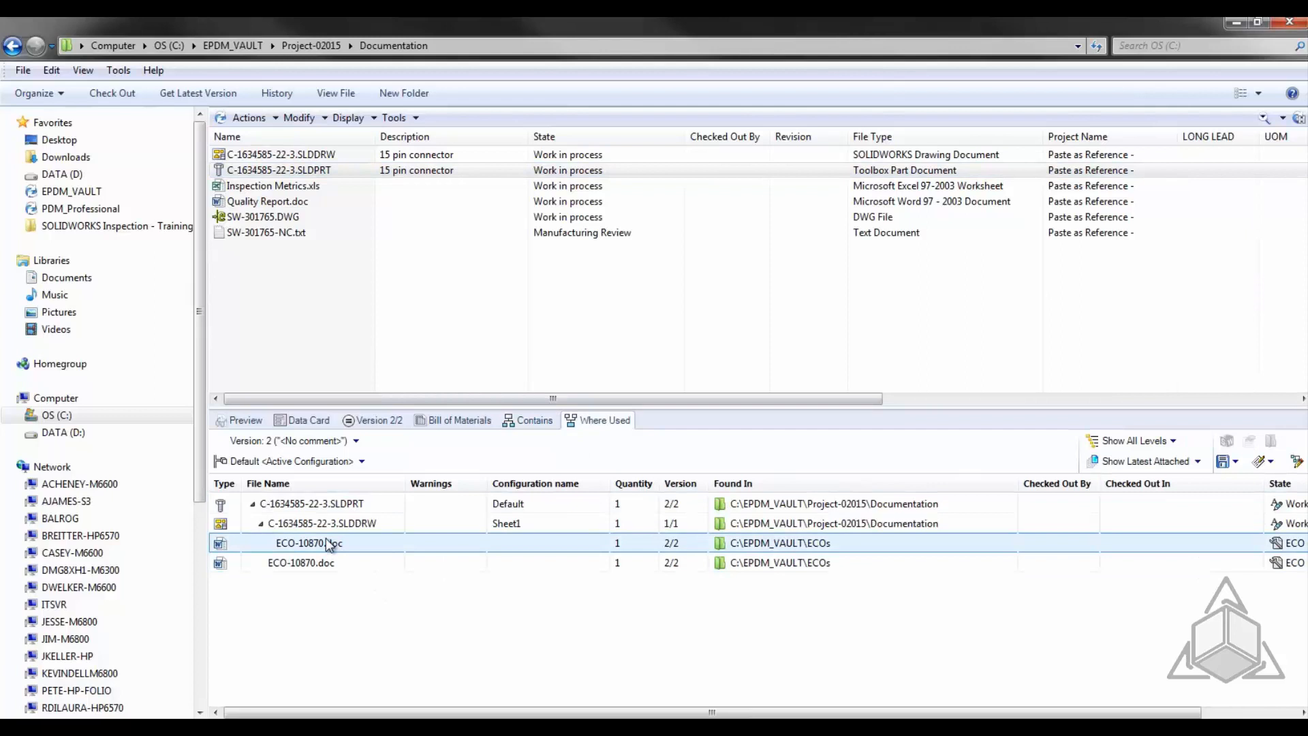
pyautogui.click(300, 563)
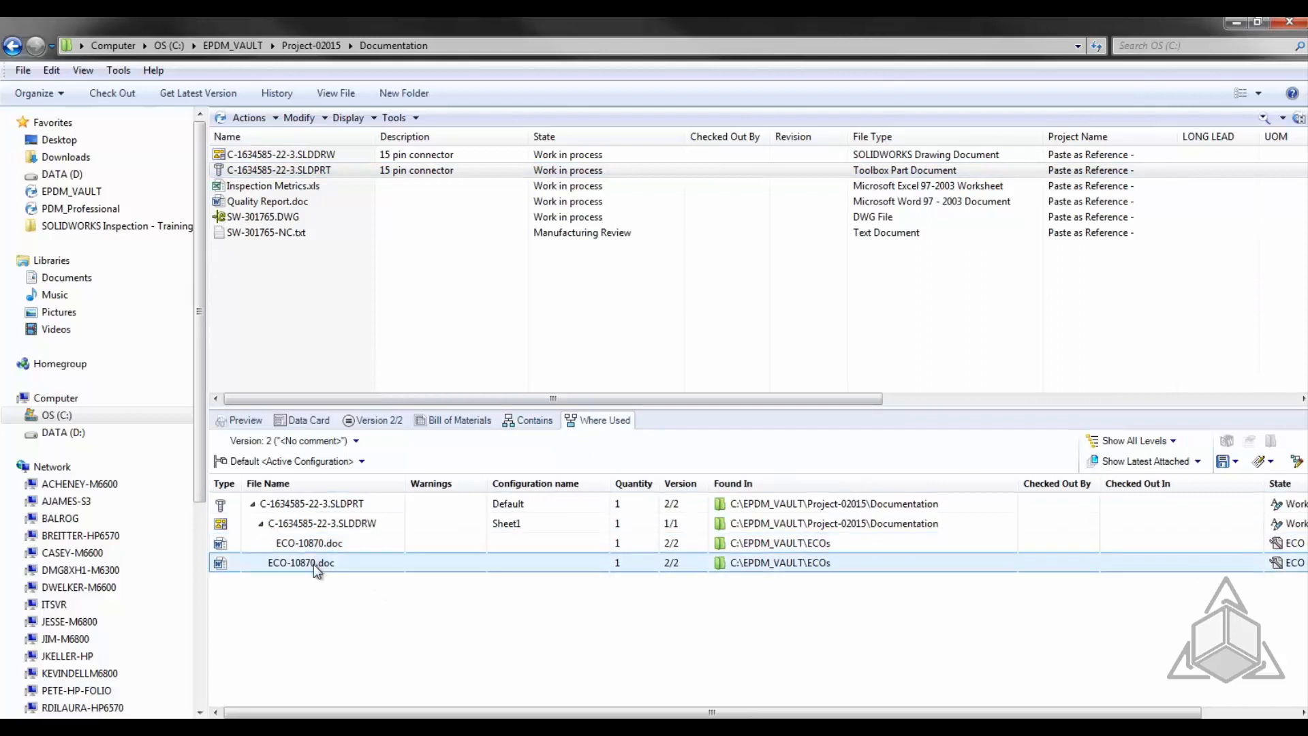